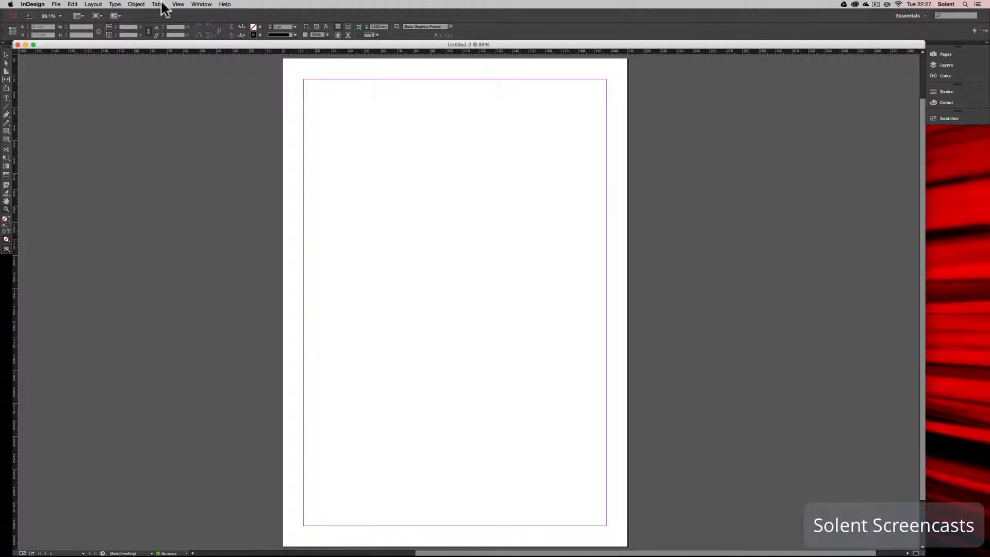
mouse_move(180, 7)
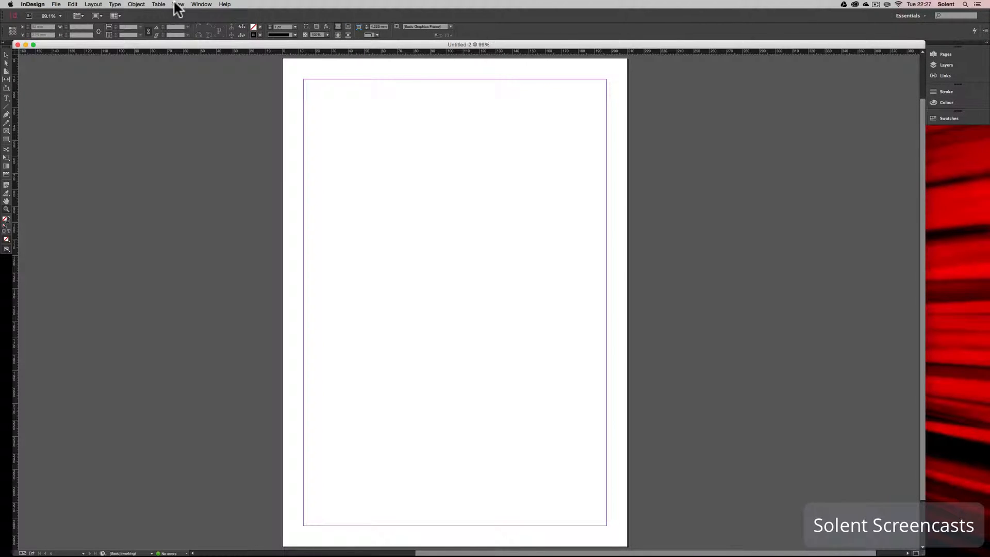
Turn on Show Baseline Grid from the View menu's Grids & Guides options.
left_click(179, 4)
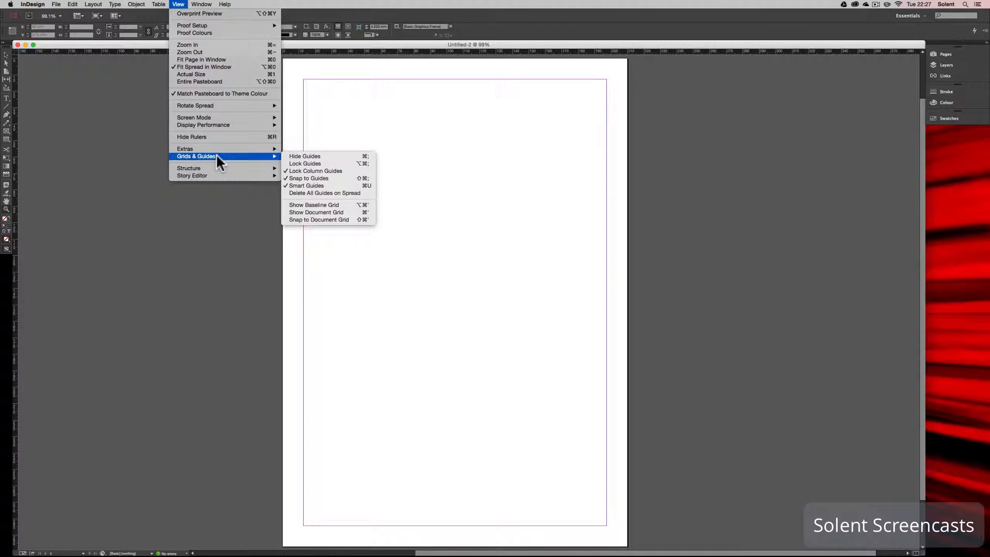
mouse_move(188, 168)
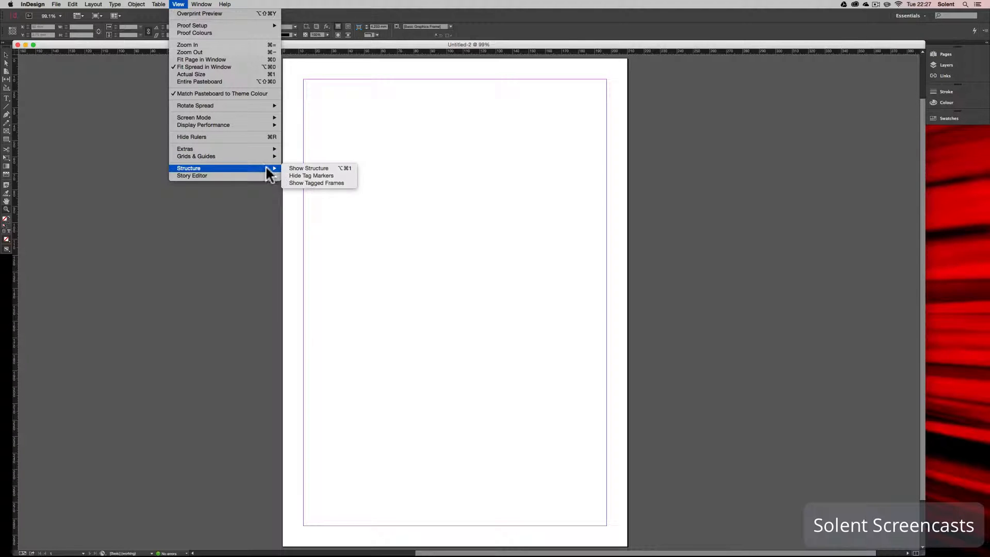
mouse_move(195, 157)
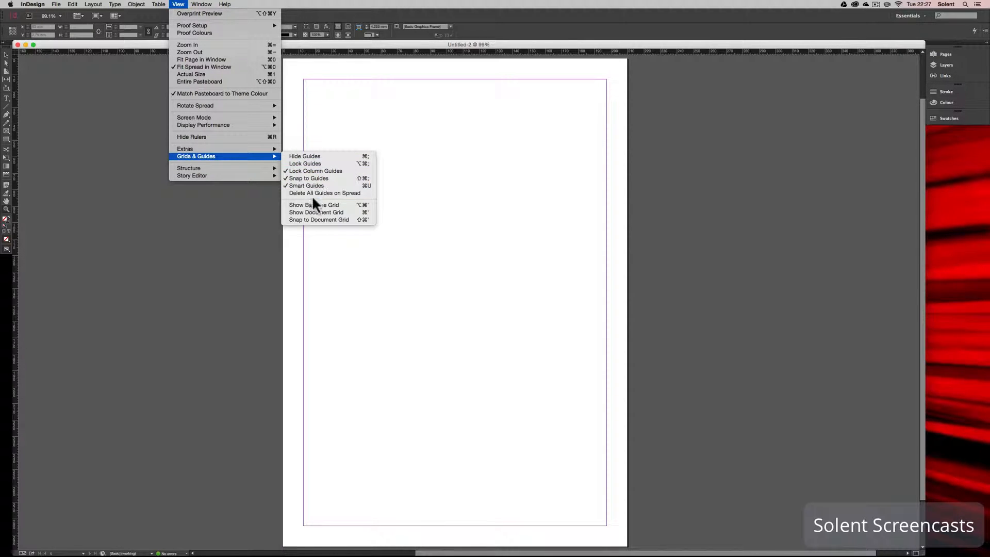
left_click(314, 204)
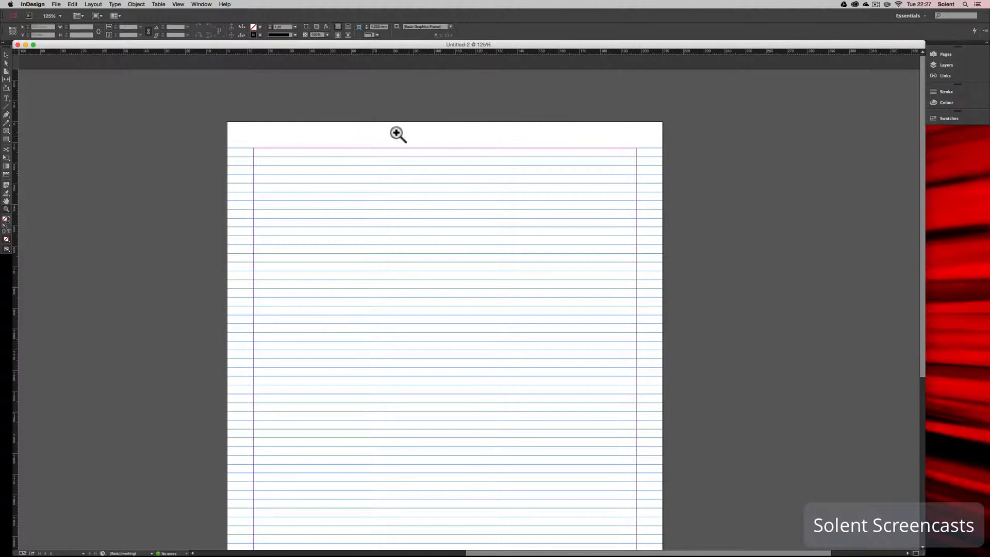
mouse_move(258, 137)
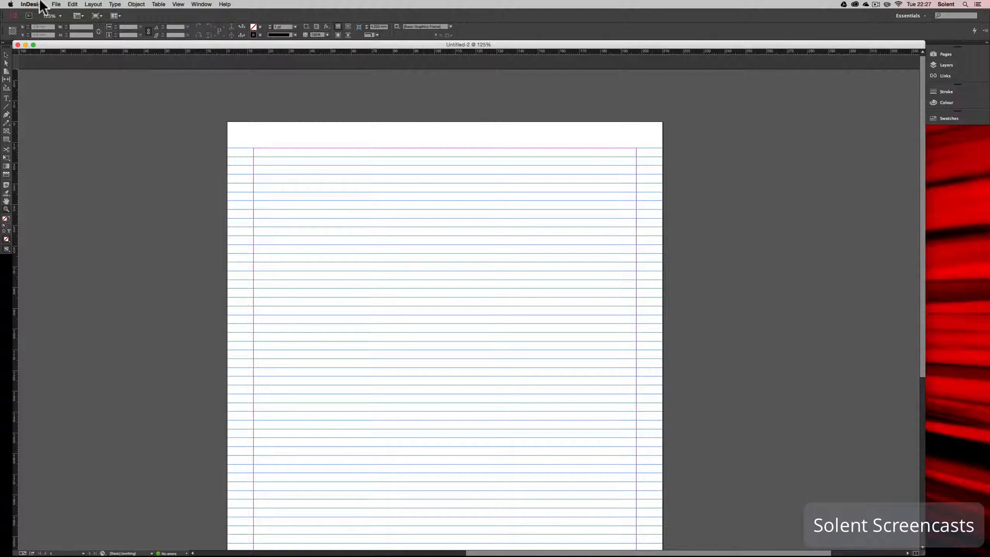
Browse the InDesign, File and Edit menus looking for the Preferences categories.
left_click(28, 4)
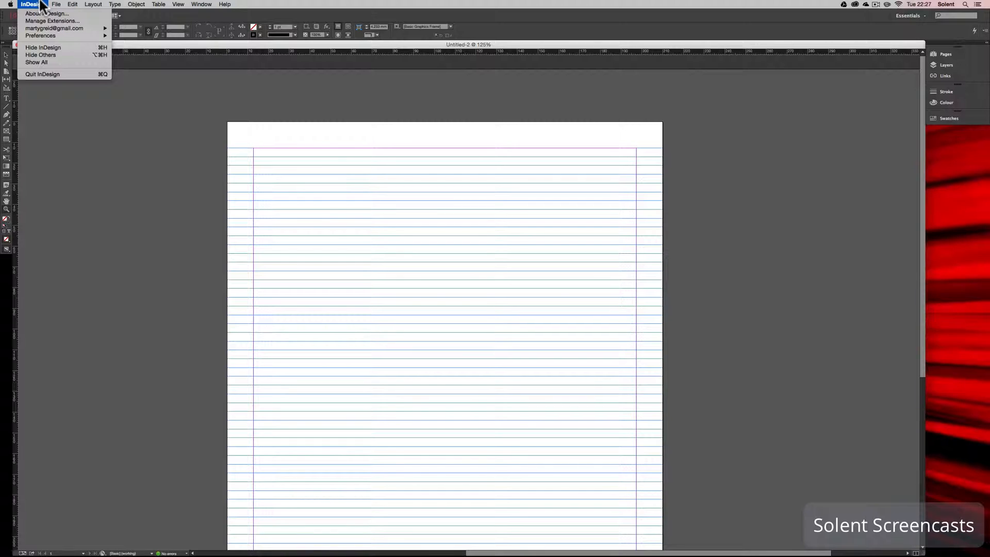
left_click(56, 5)
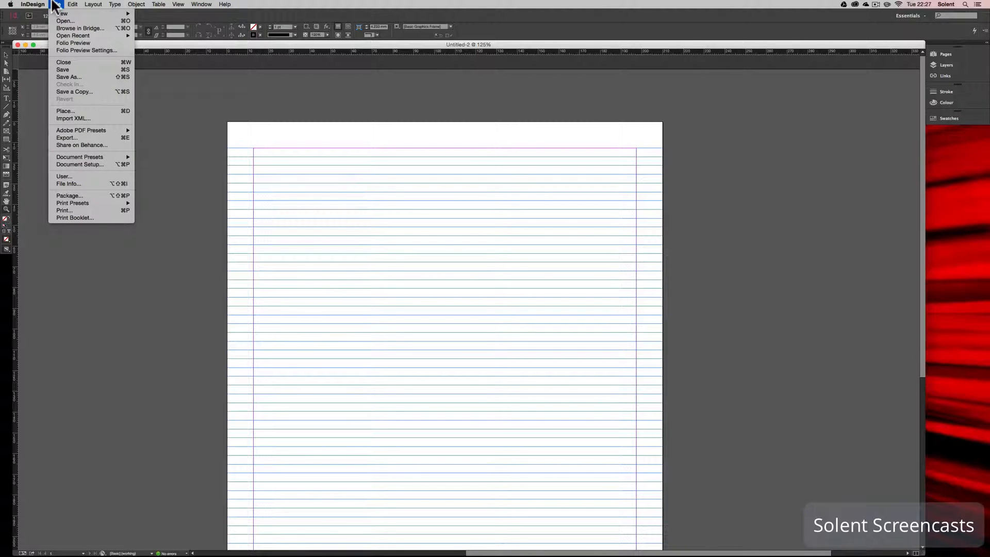
left_click(70, 4)
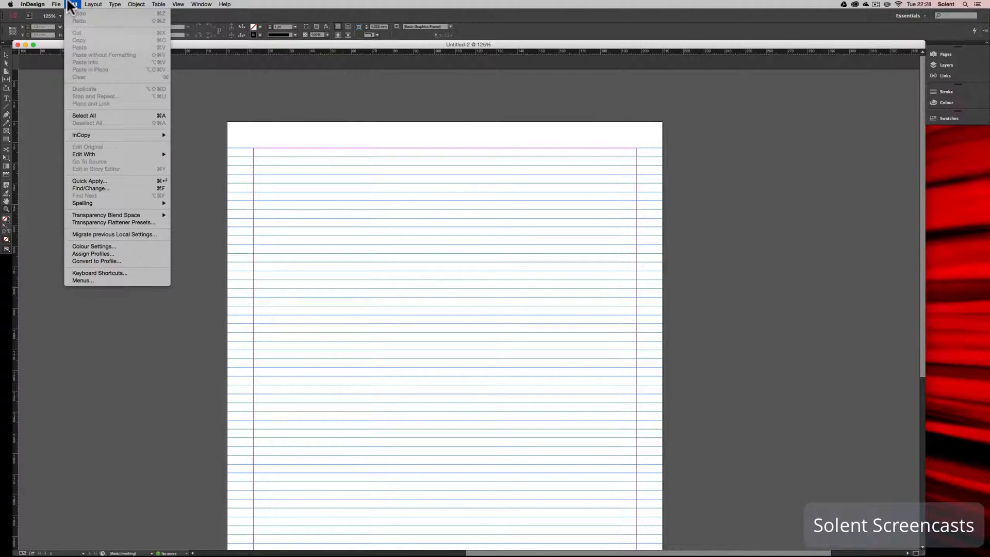
left_click(27, 5)
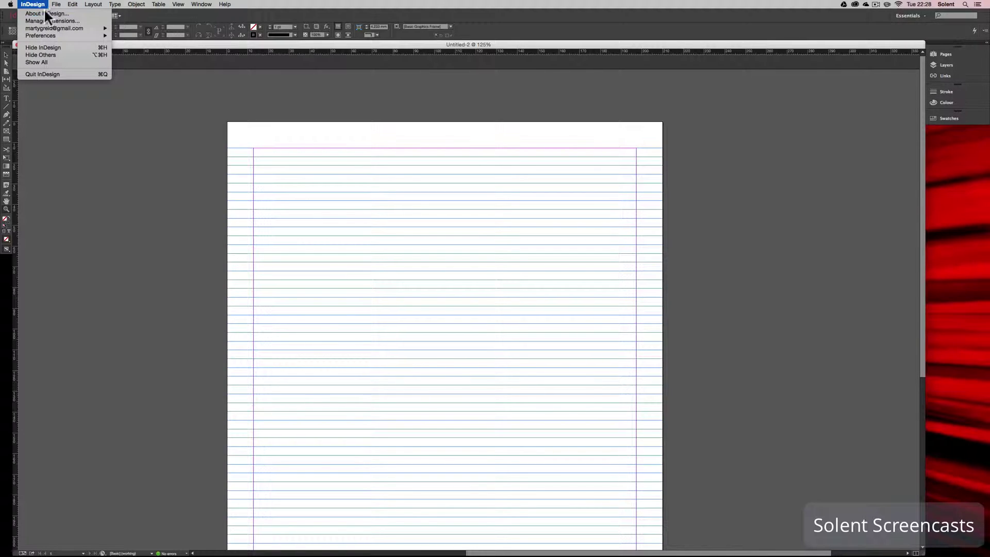
mouse_move(45, 36)
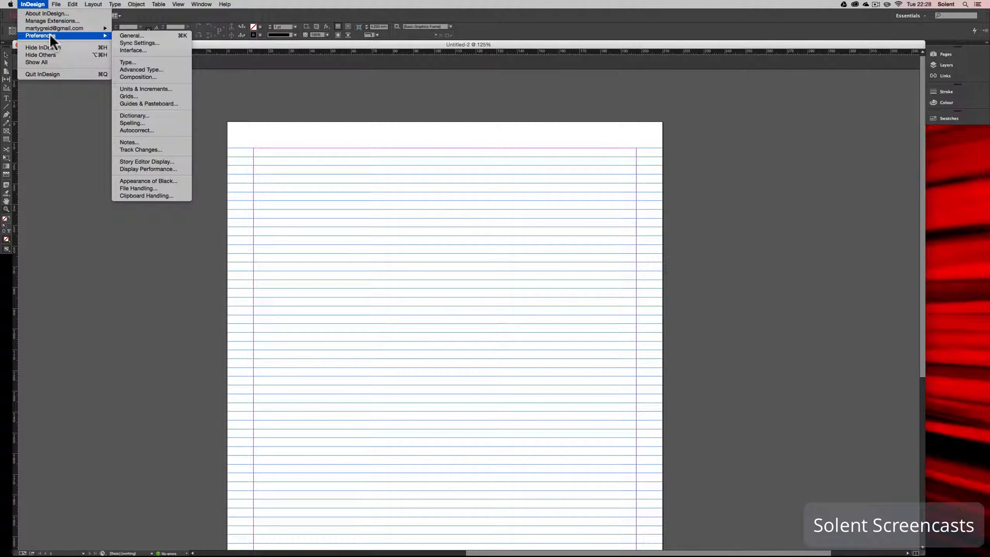
mouse_move(128, 96)
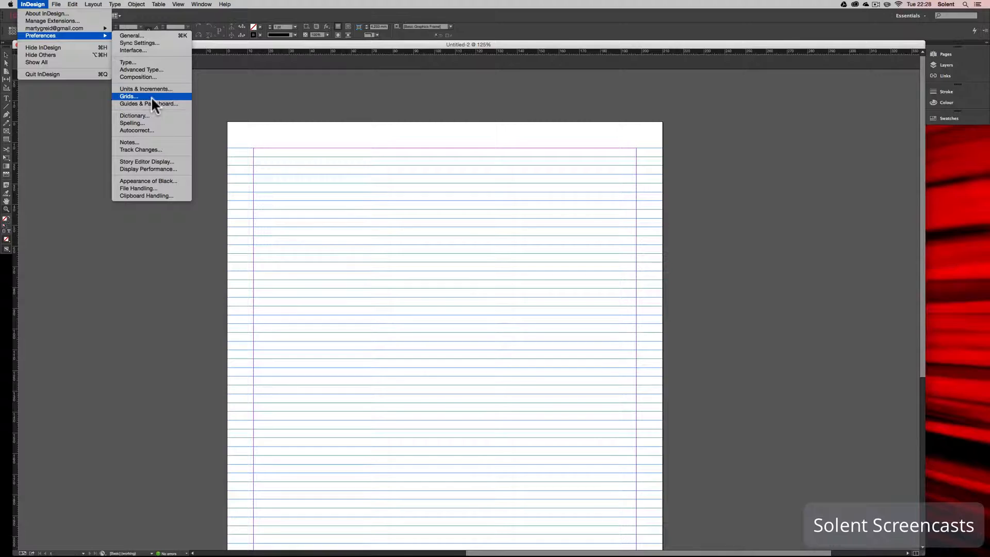
In Grids preferences, set baseline grid Relative To Top Margin and keep the colour light blue.
left_click(128, 97)
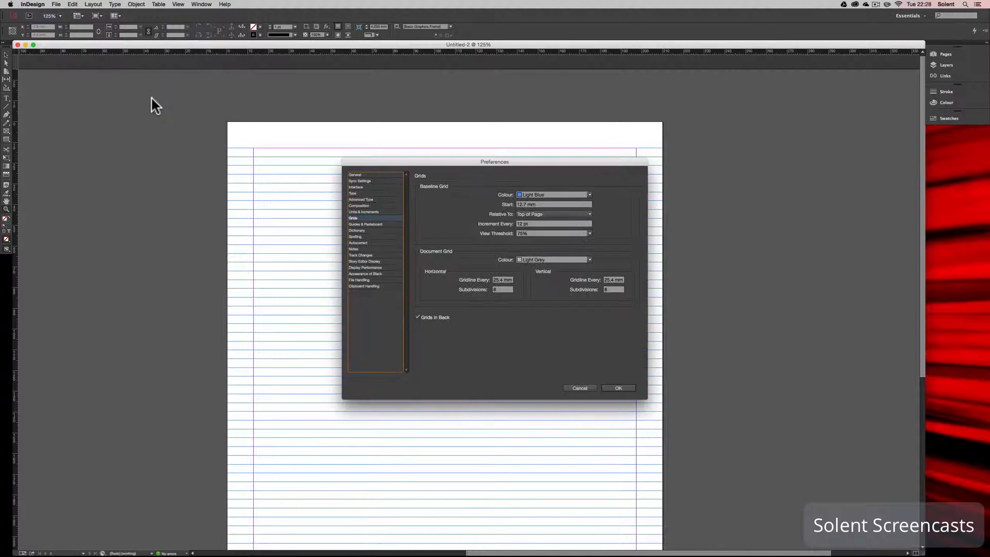
mouse_move(362, 266)
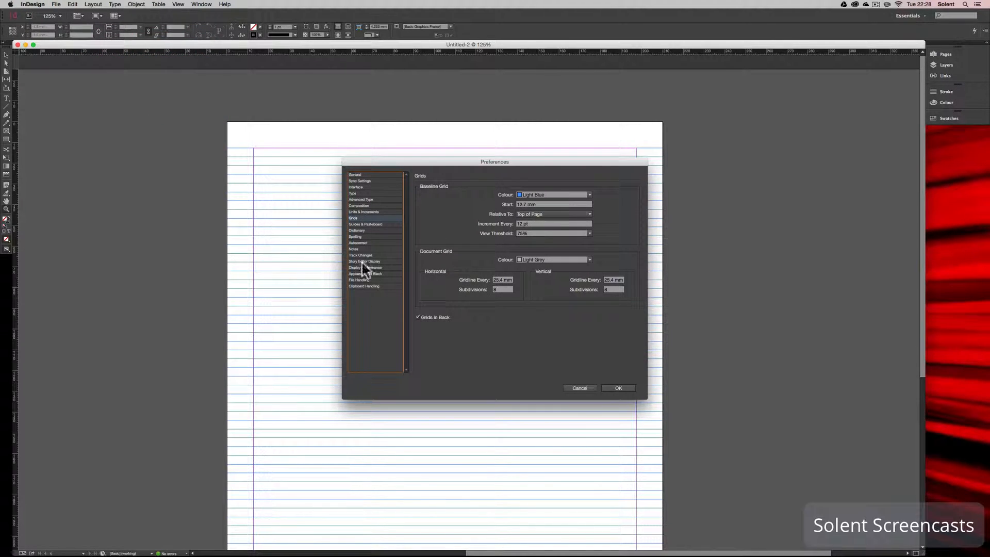
mouse_move(366, 207)
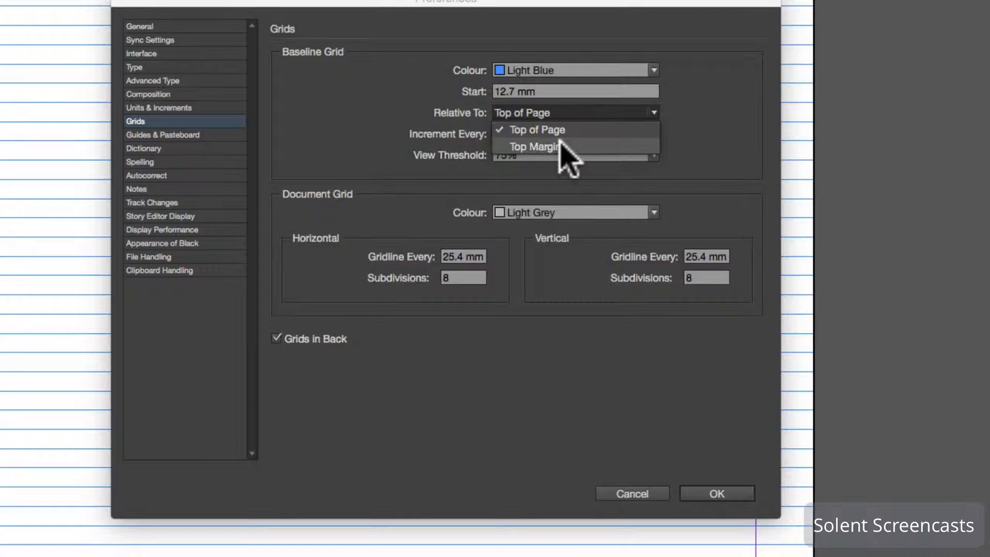
left_click(533, 147)
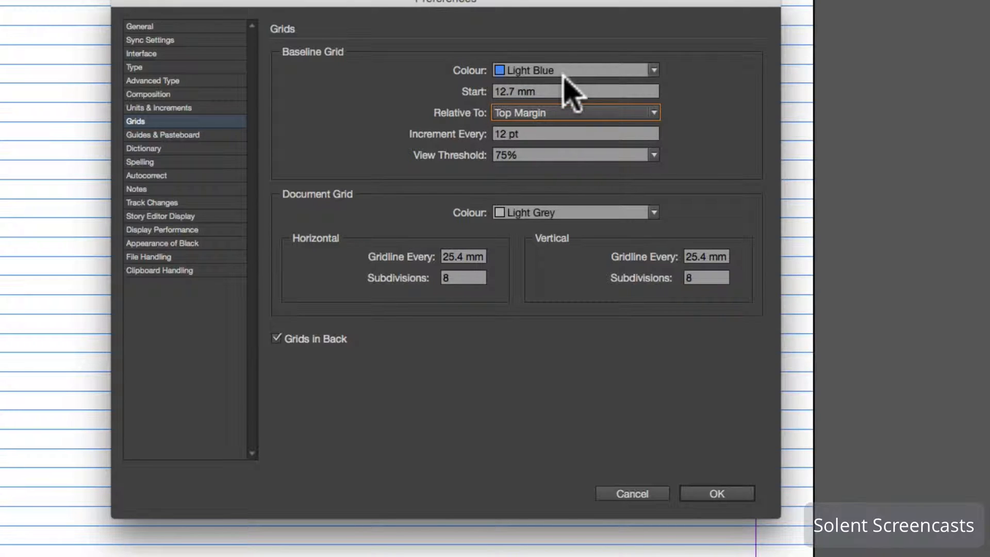
left_click(650, 70)
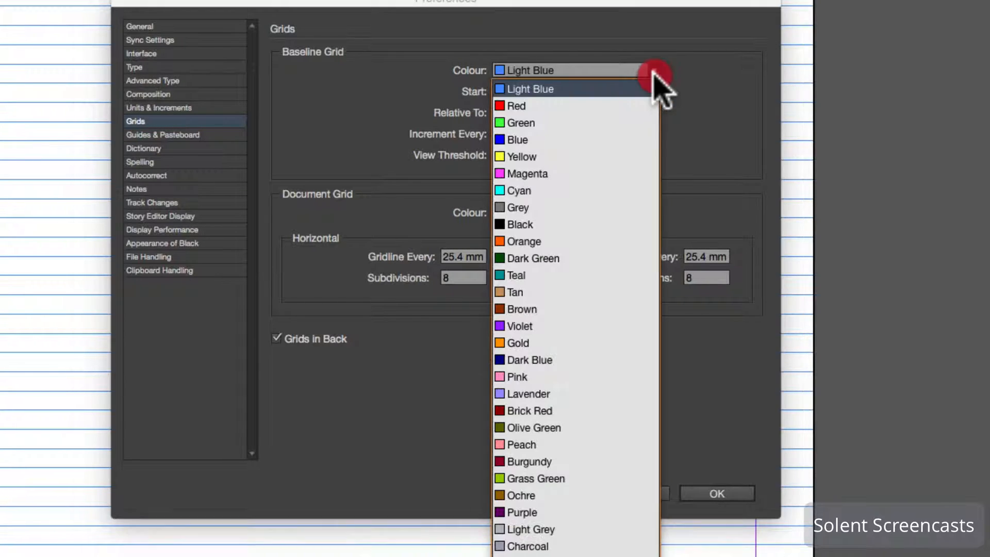
left_click(515, 106)
type("1")
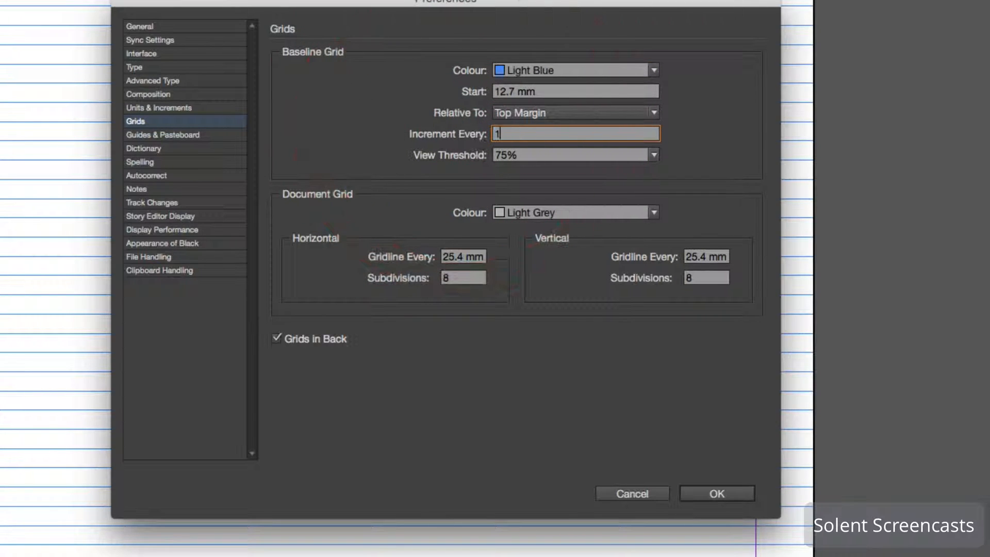
Set Increment Every to 14.4 pt, check View Threshold, and confirm with OK.
type("4.")
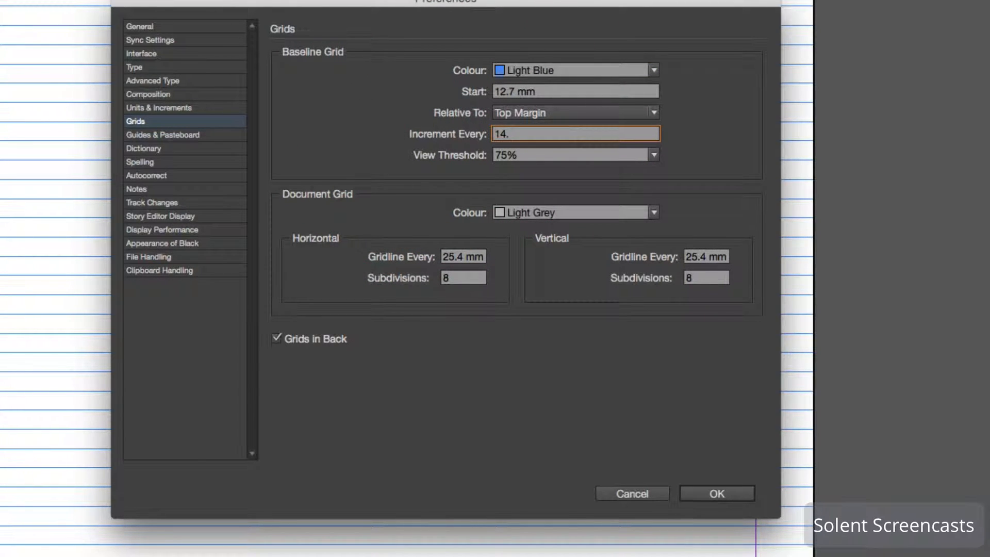
type("4")
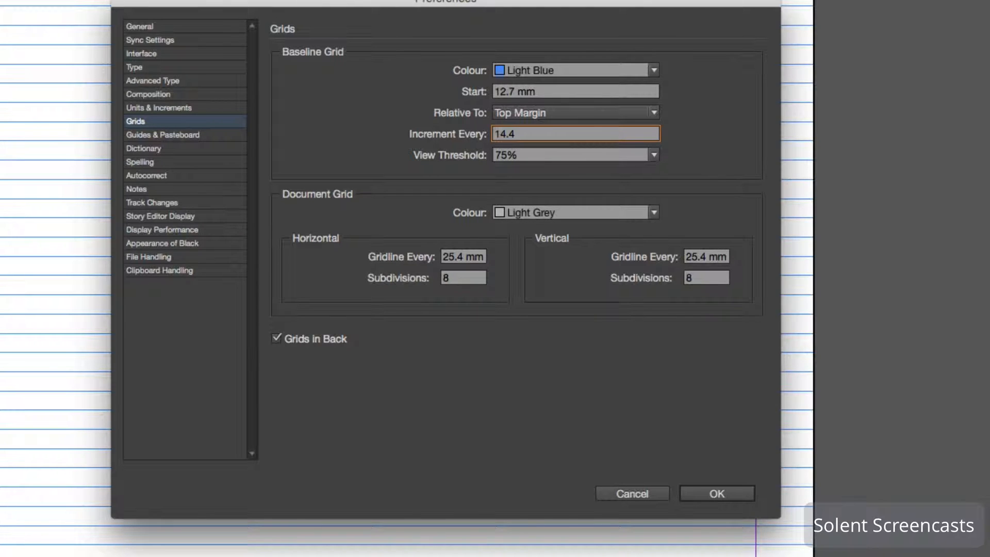
mouse_move(478, 147)
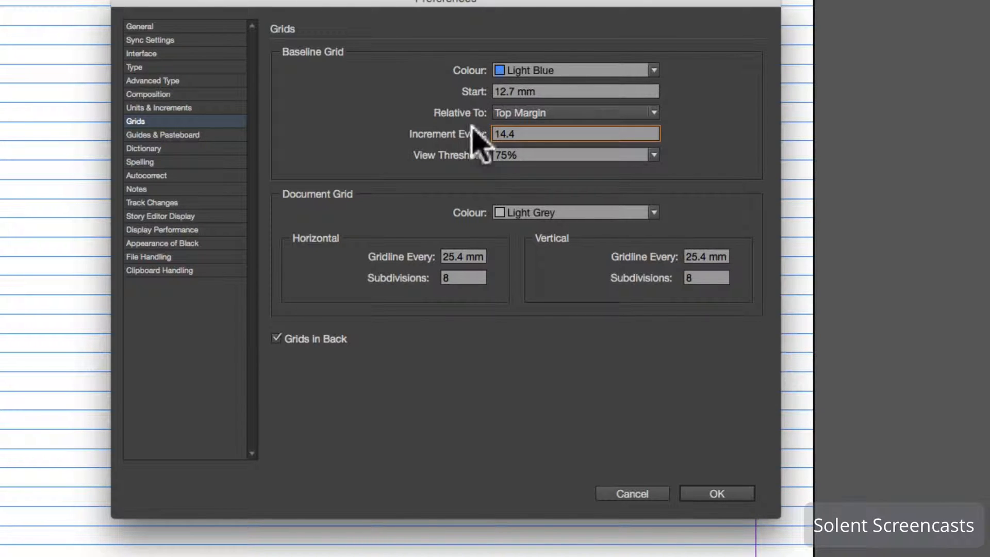
left_click(563, 155)
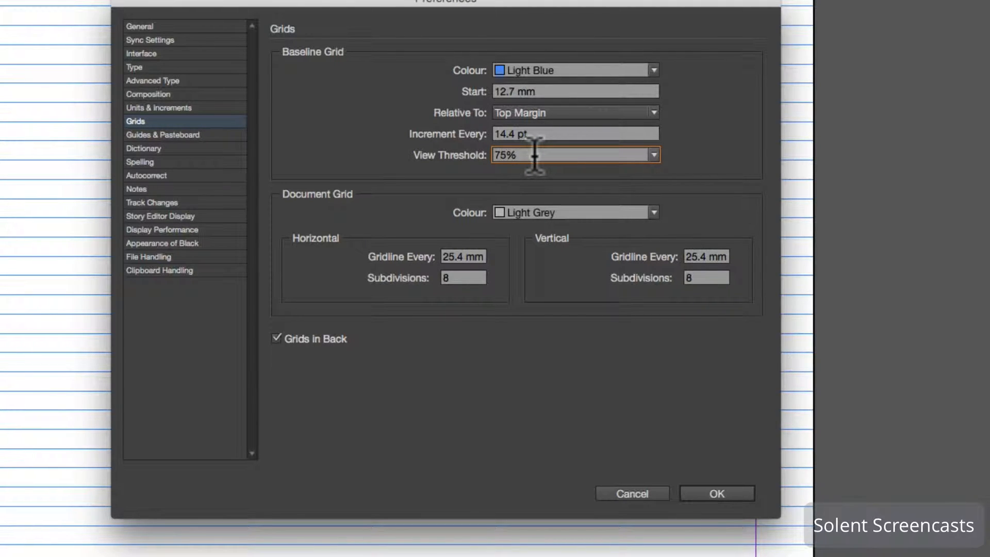
left_click(562, 155)
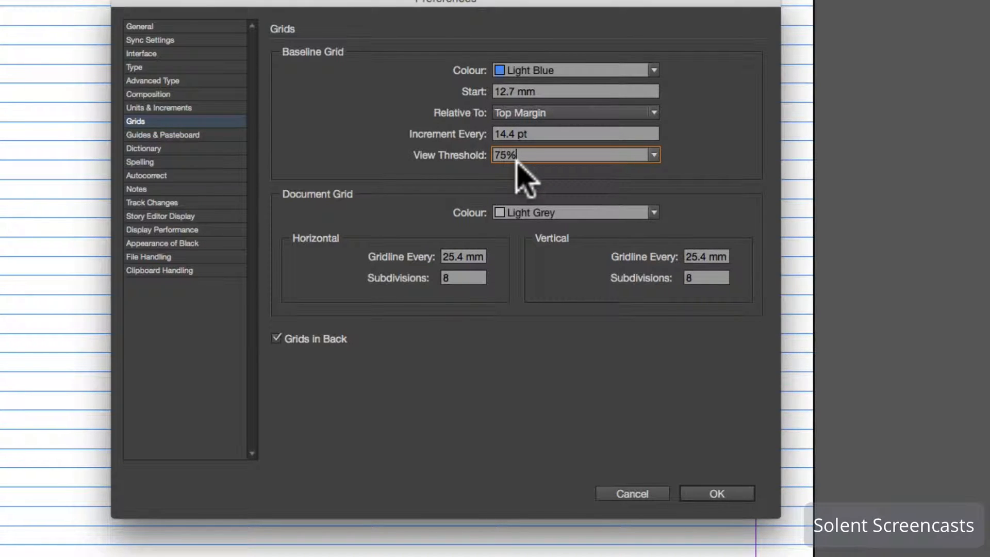
mouse_move(648, 287)
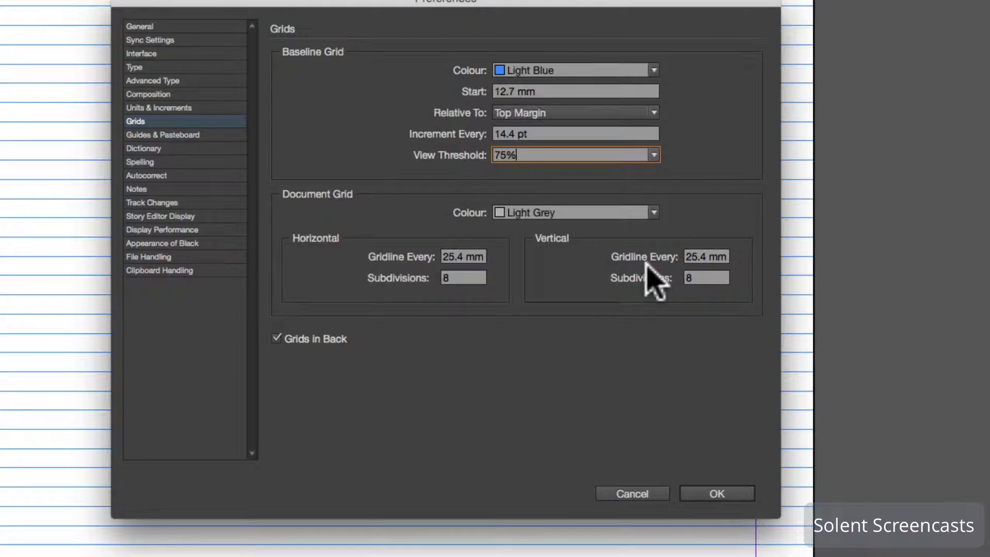
left_click(717, 493)
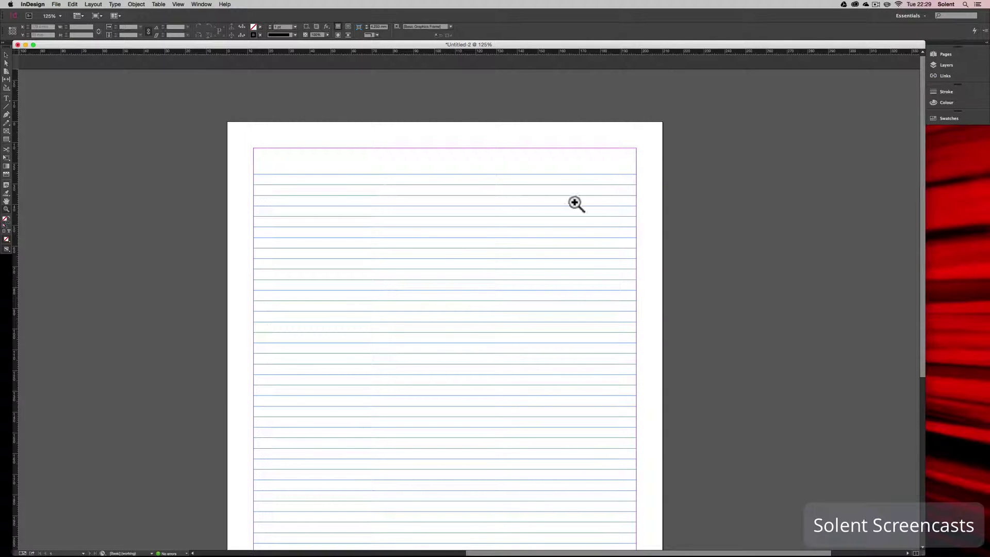
mouse_move(610, 178)
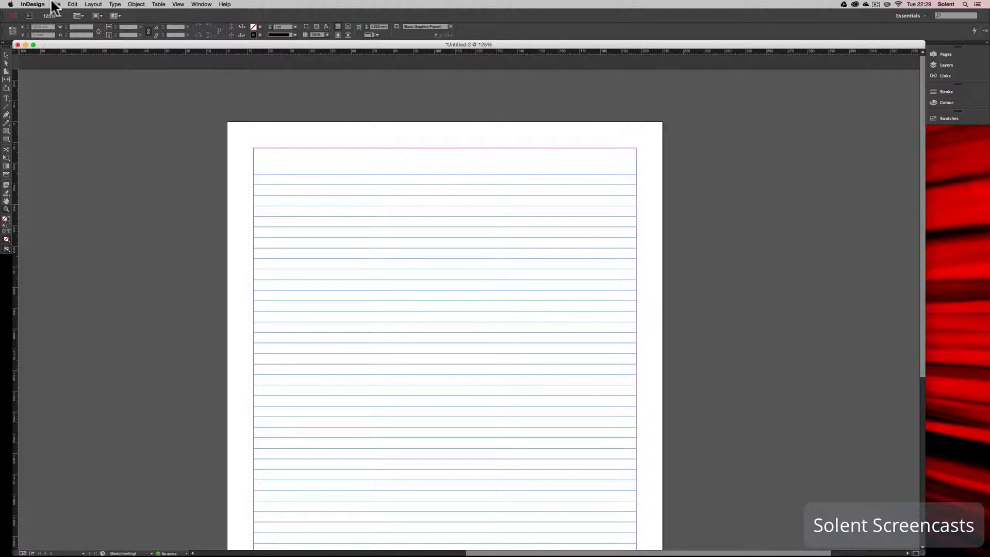
Change the baseline grid's Relative To setting to Top of Page in Grids preferences.
left_click(35, 4)
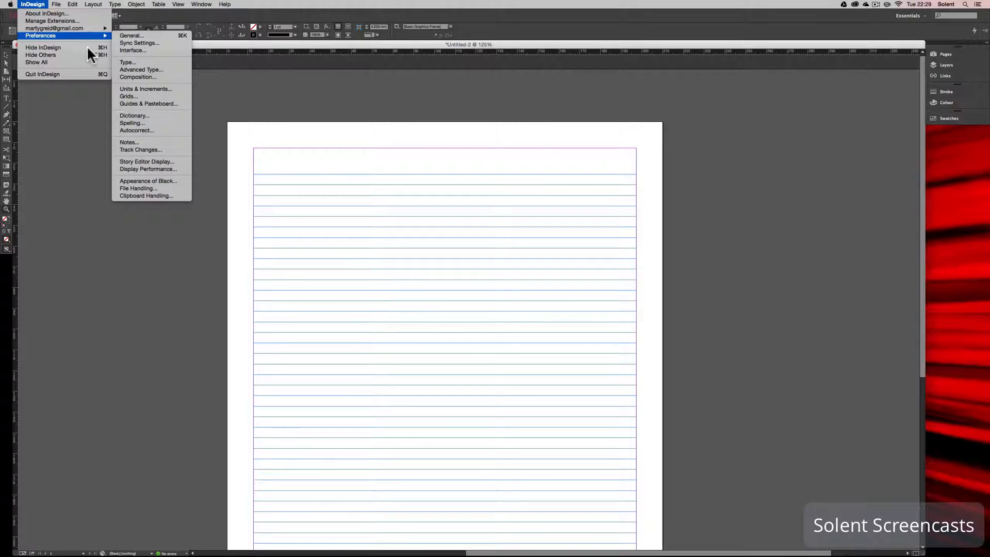
left_click(129, 96)
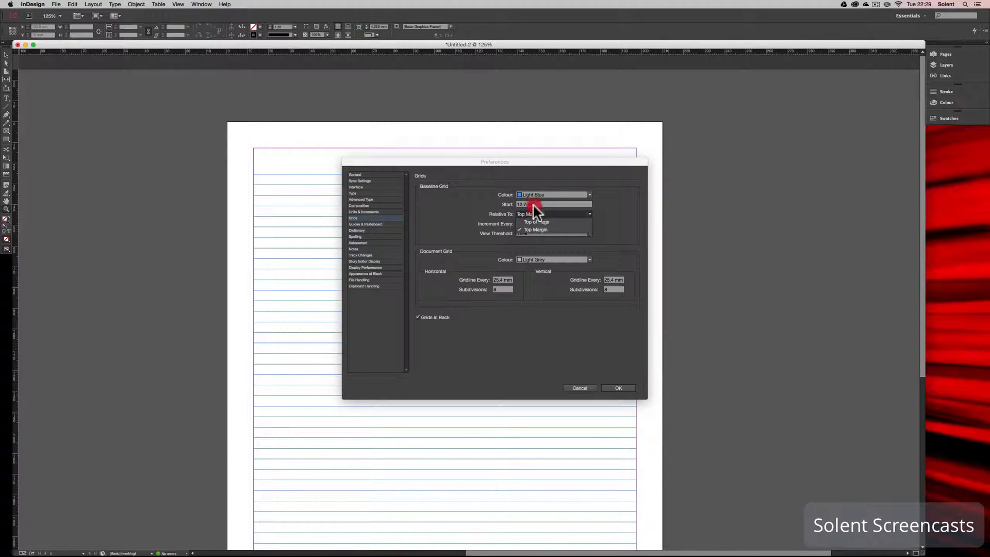
left_click(536, 222)
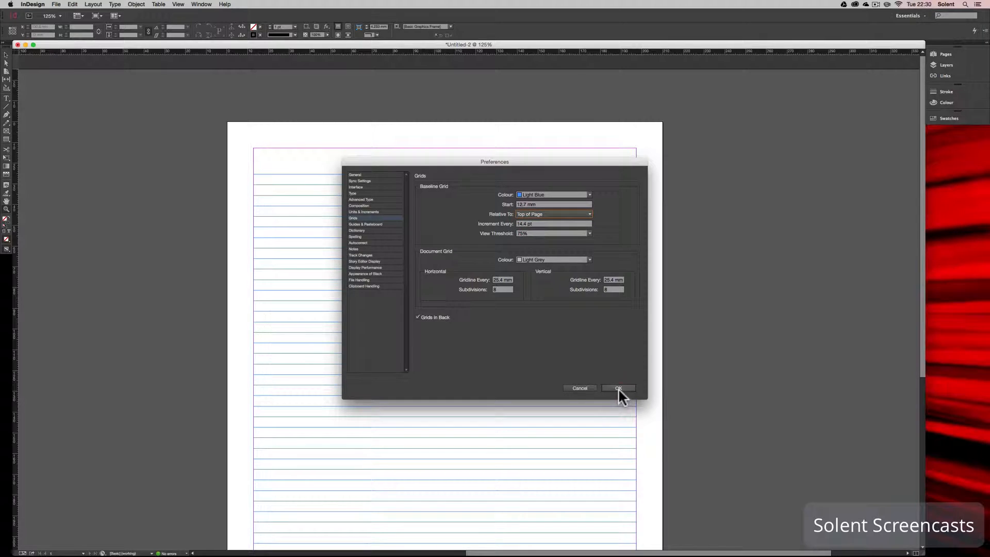
left_click(618, 387)
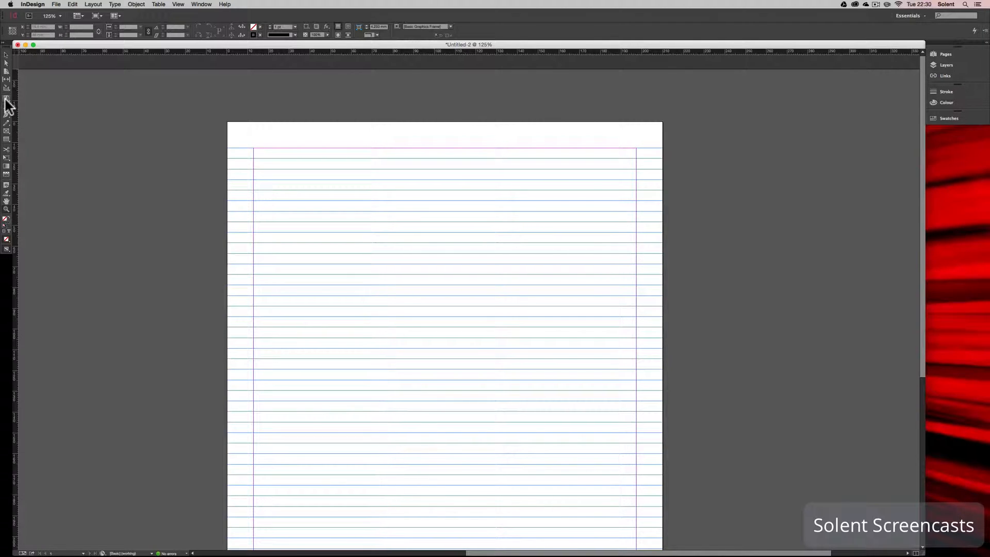
mouse_move(8, 101)
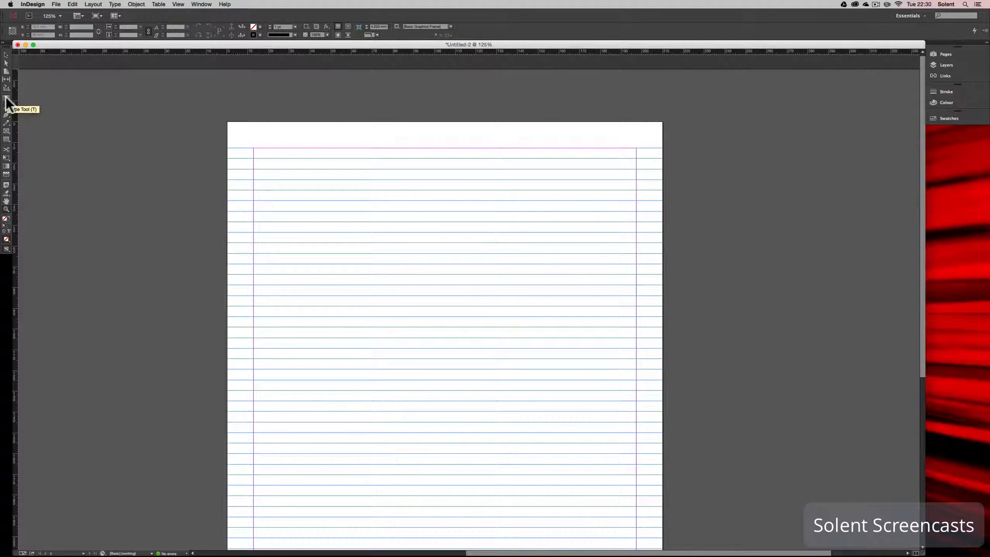
Draw a text frame with the Type Tool from the top-left margin corner across the page.
left_click(7, 98)
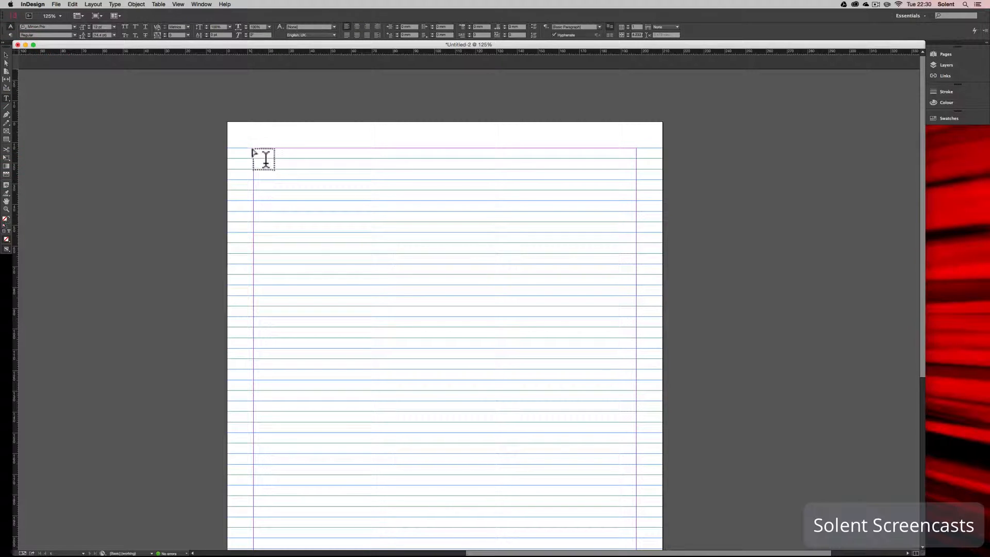
left_click_drag(253, 151, 607, 429)
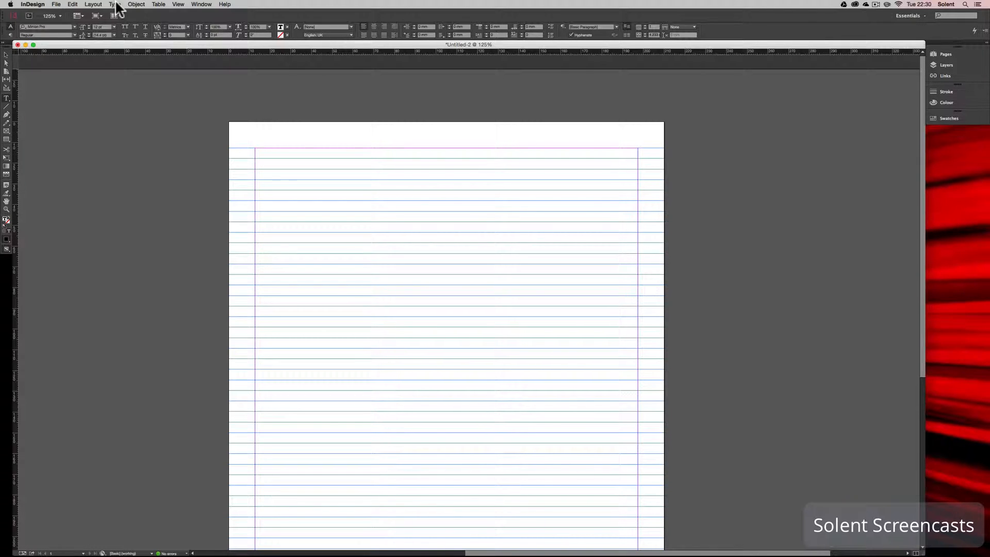
Fill the frame with placeholder text from the Type menu and select all of it.
left_click(112, 4)
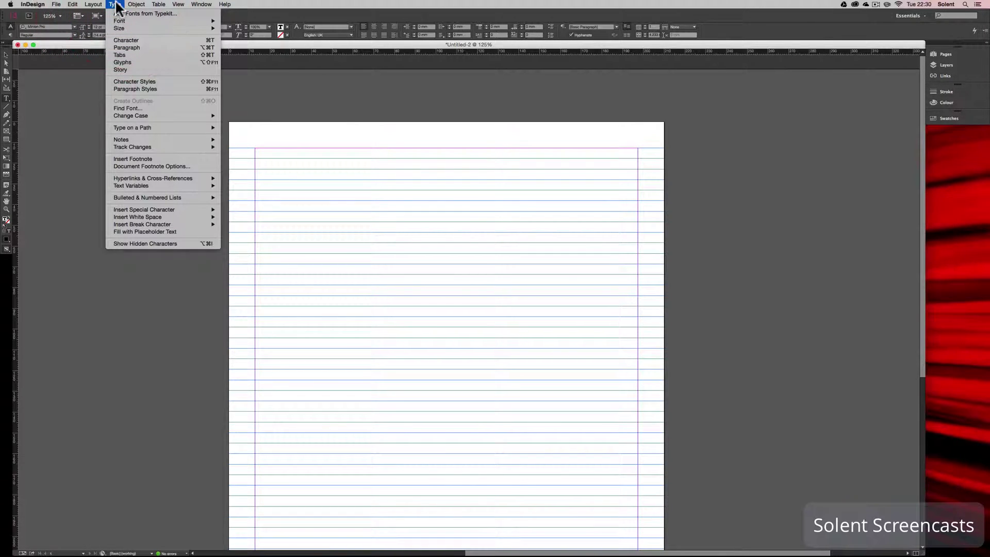
mouse_move(145, 231)
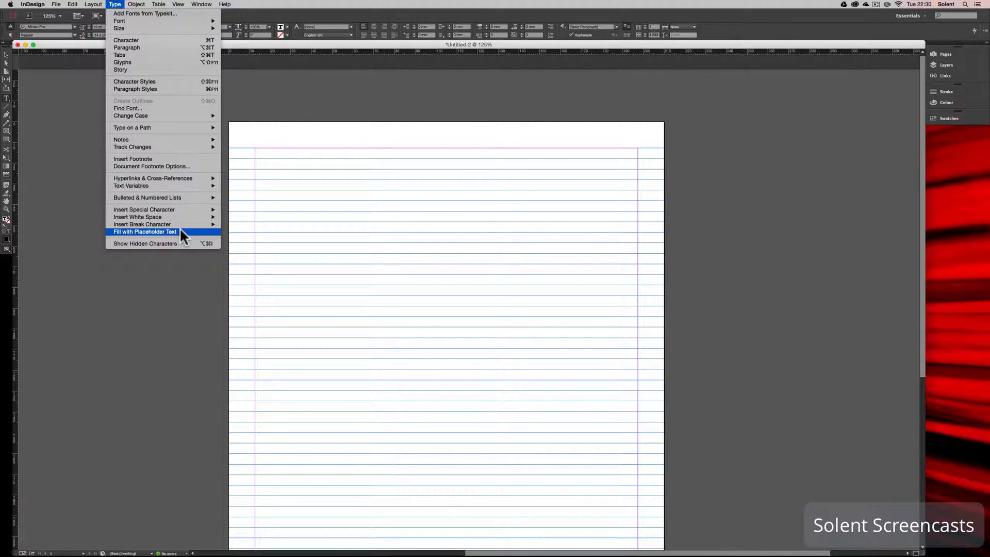
left_click(144, 232)
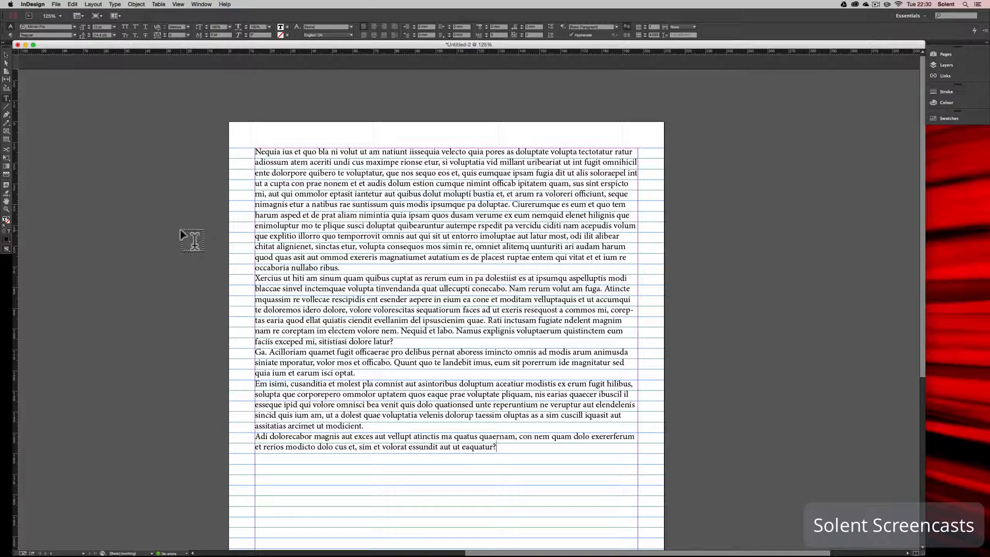
mouse_move(255, 147)
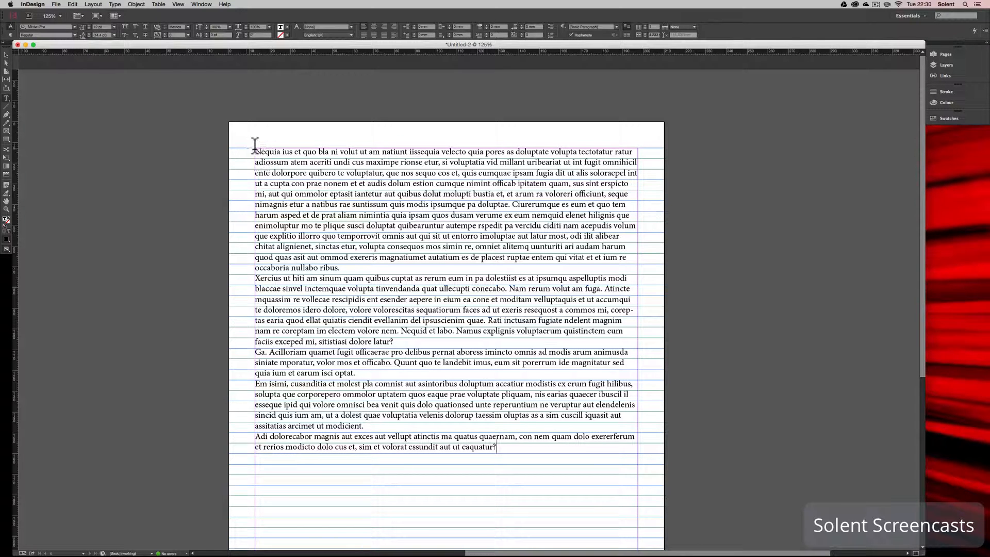
key("cmd+a")
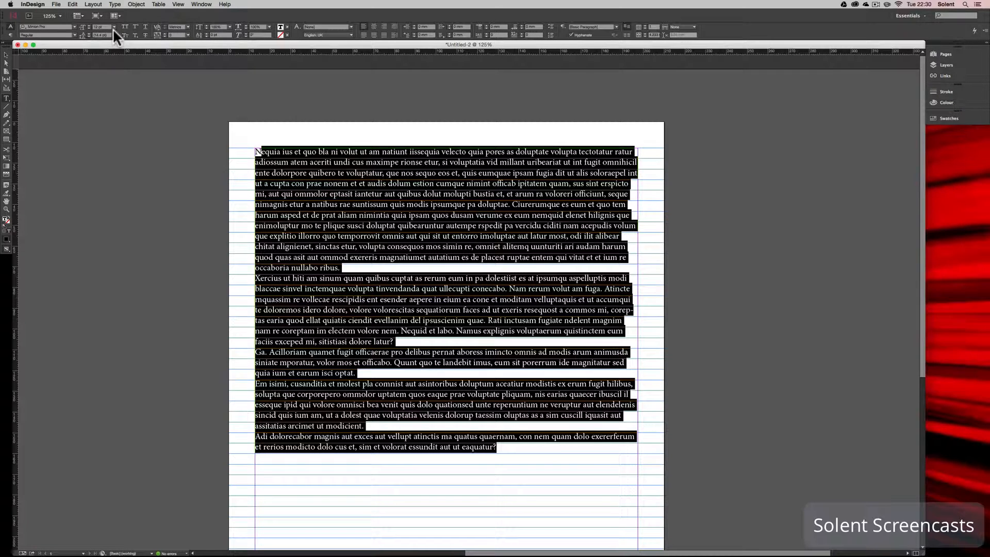
mouse_move(285, 169)
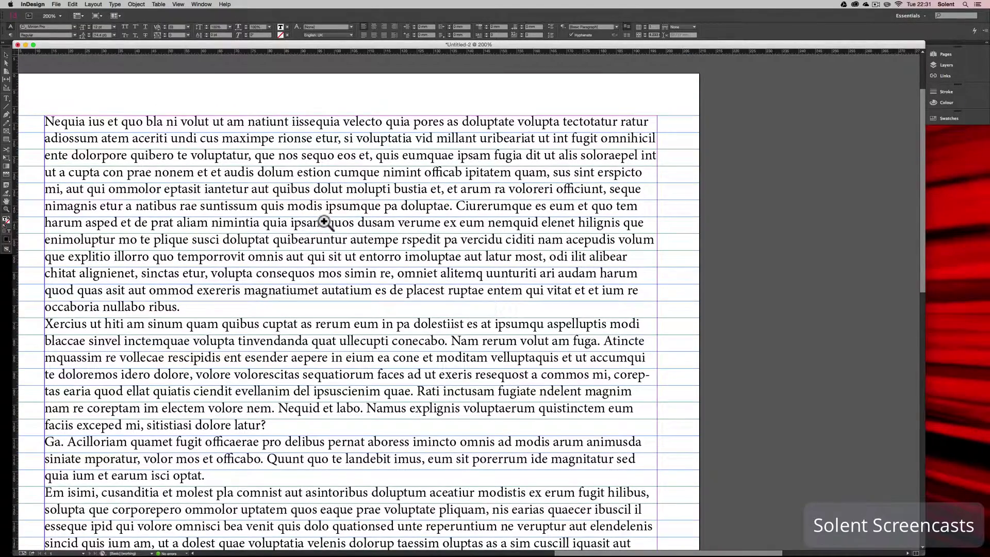
mouse_move(90, 154)
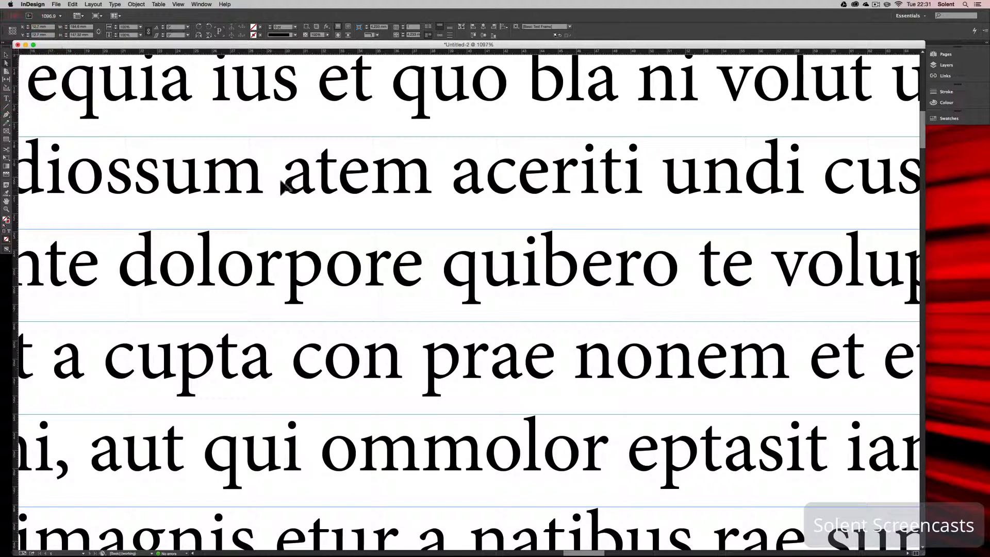
mouse_move(395, 229)
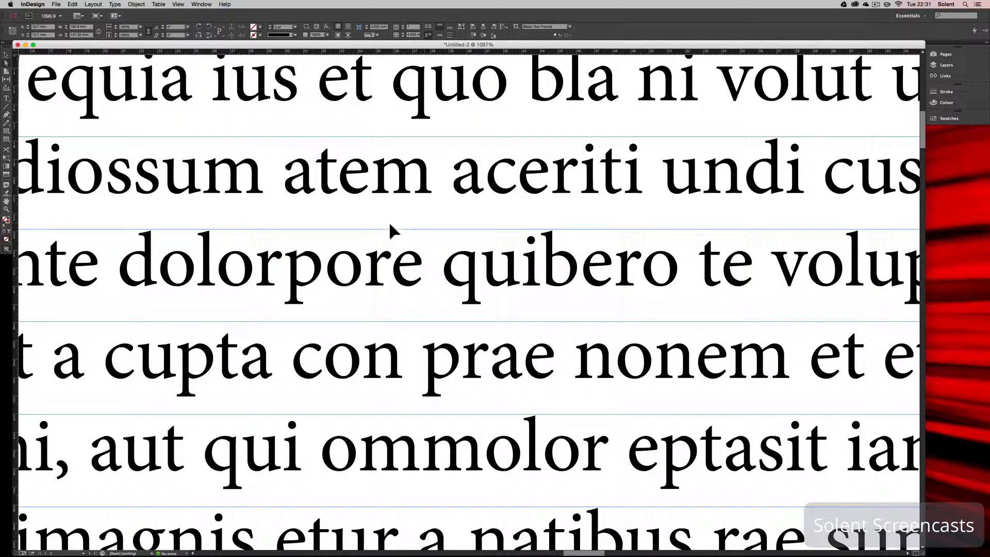
mouse_move(381, 239)
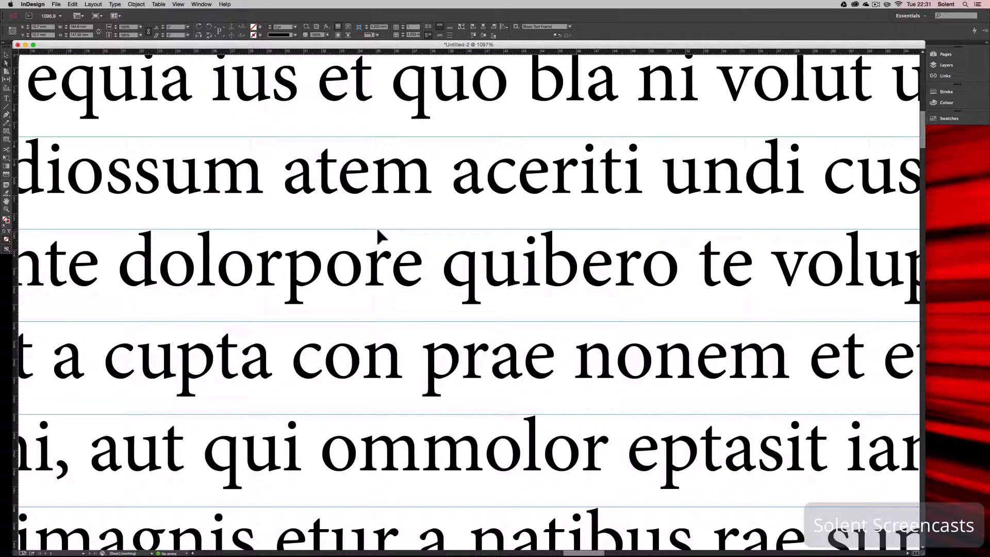
mouse_move(876, 5)
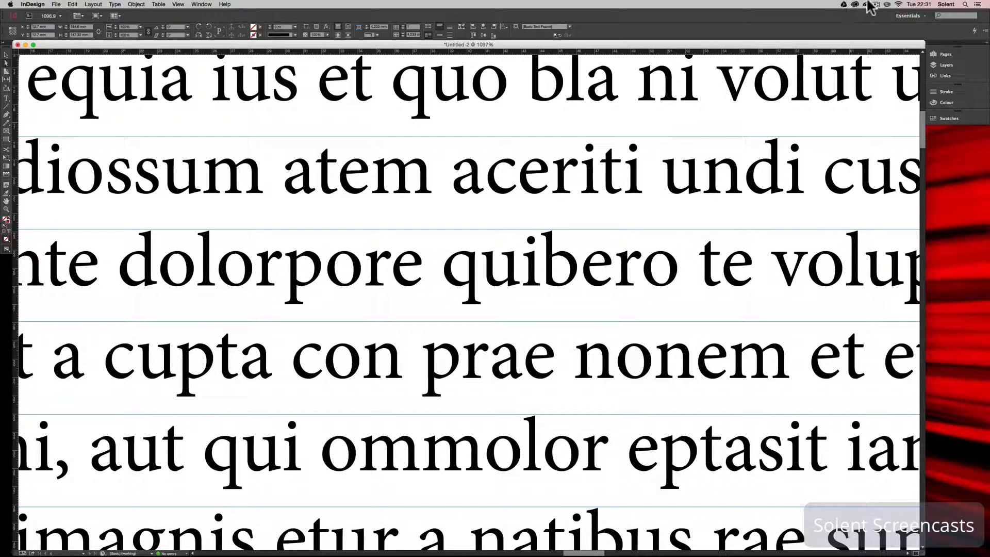
left_click(874, 5)
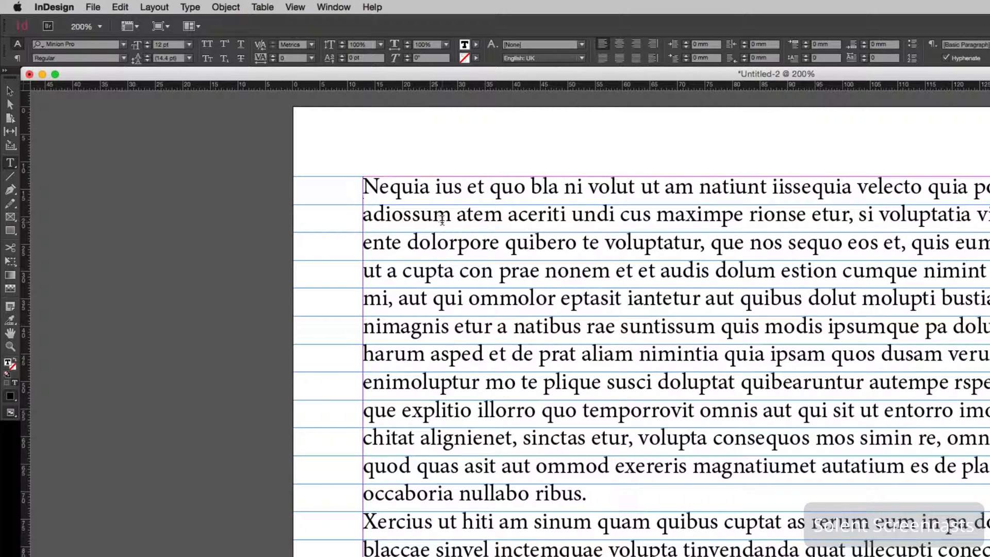
Show the paragraph formatting controls and align the selected text to the baseline grid.
left_click(363, 186)
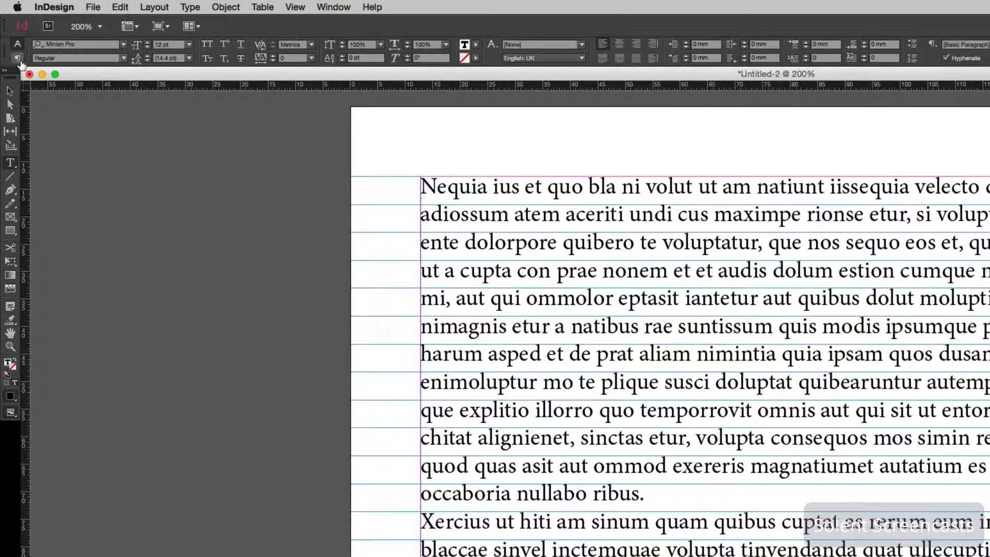
mouse_move(22, 61)
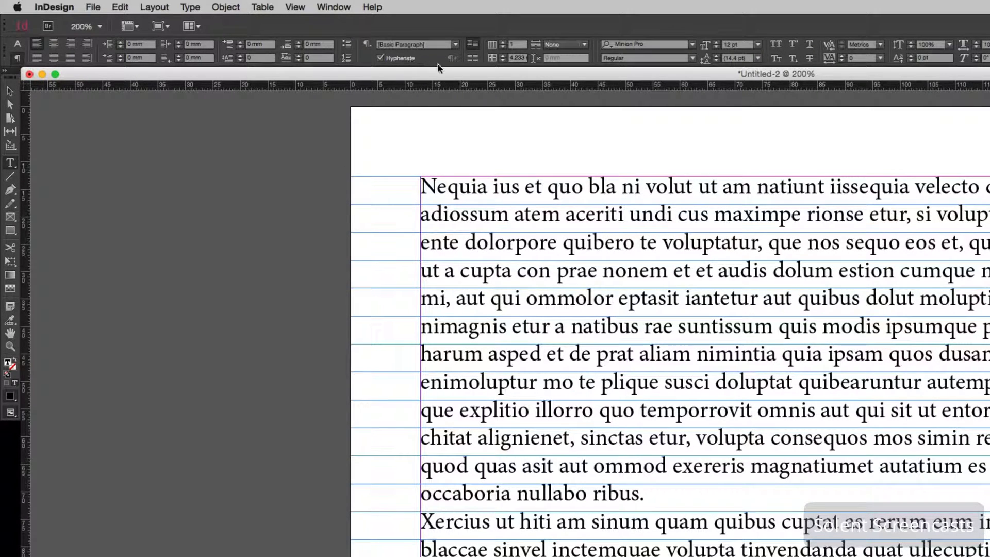
mouse_move(470, 58)
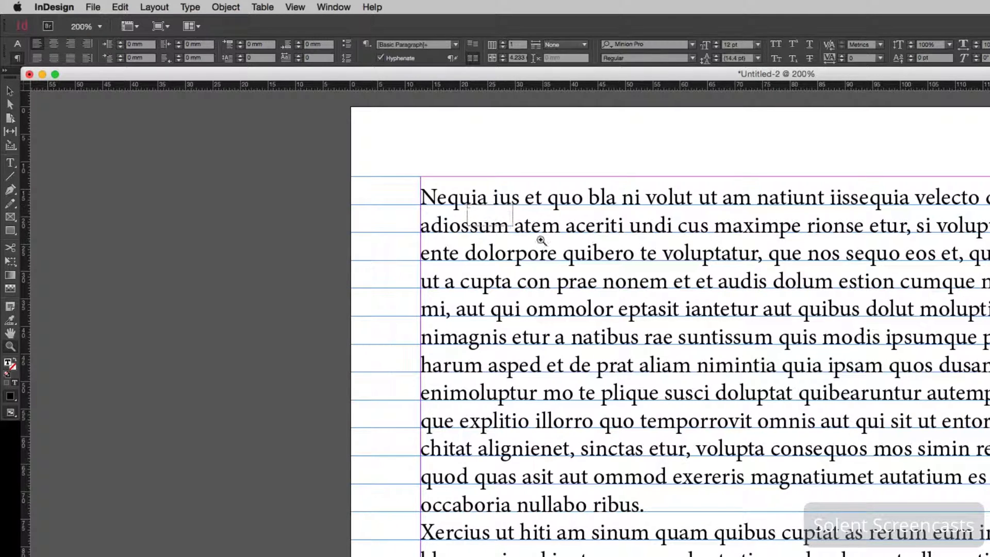
left_click(539, 241)
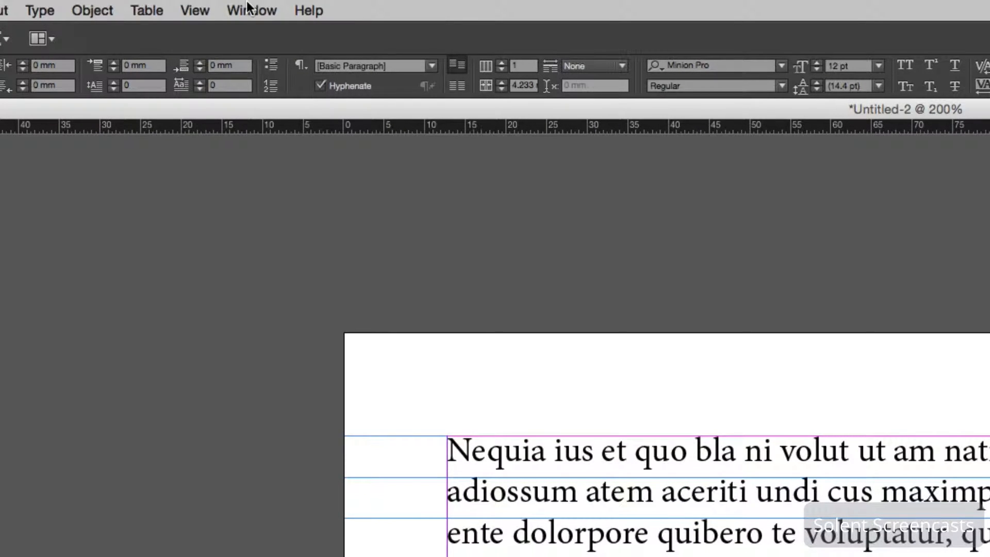
Open the Paragraph Styles panel from Window and create Paragraph Style 1.
left_click(251, 10)
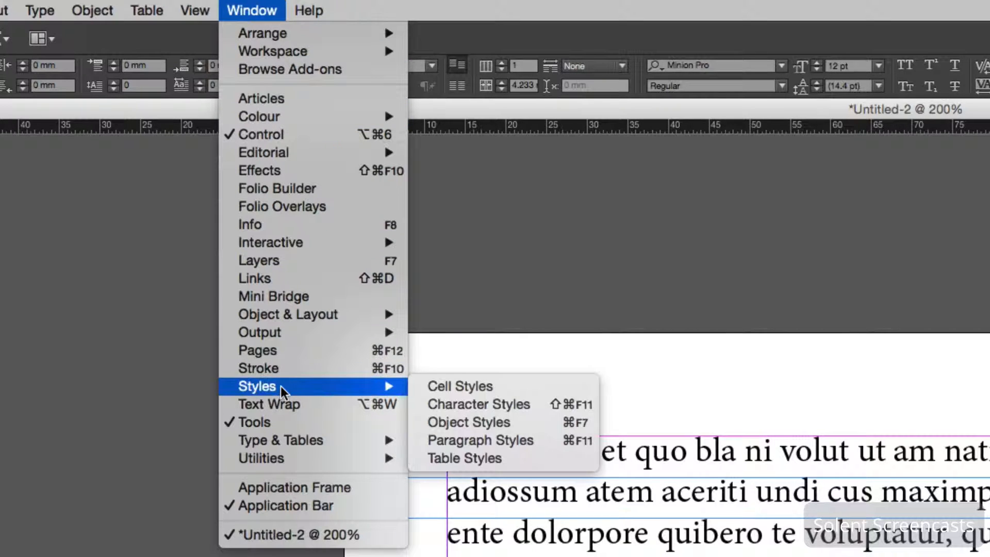
mouse_move(443, 410)
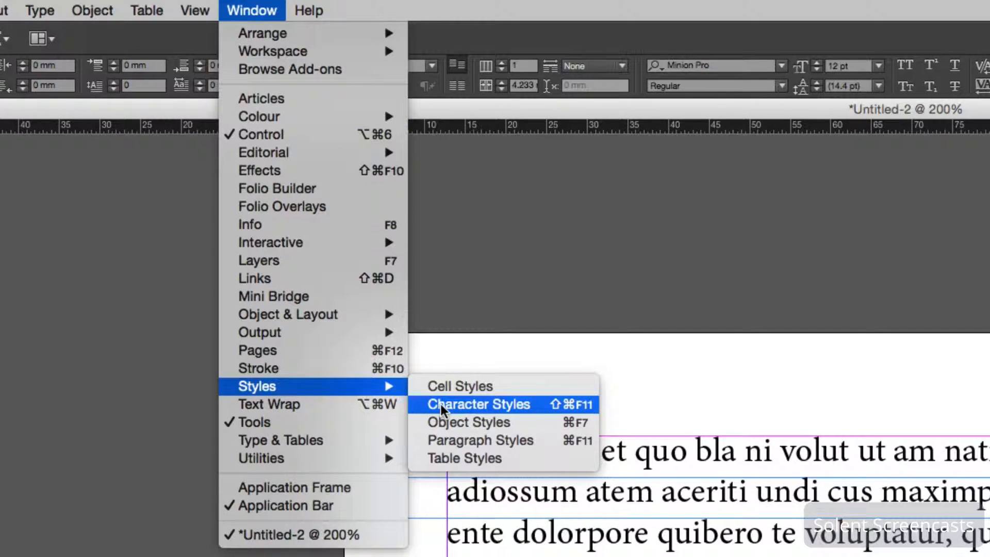
left_click(479, 404)
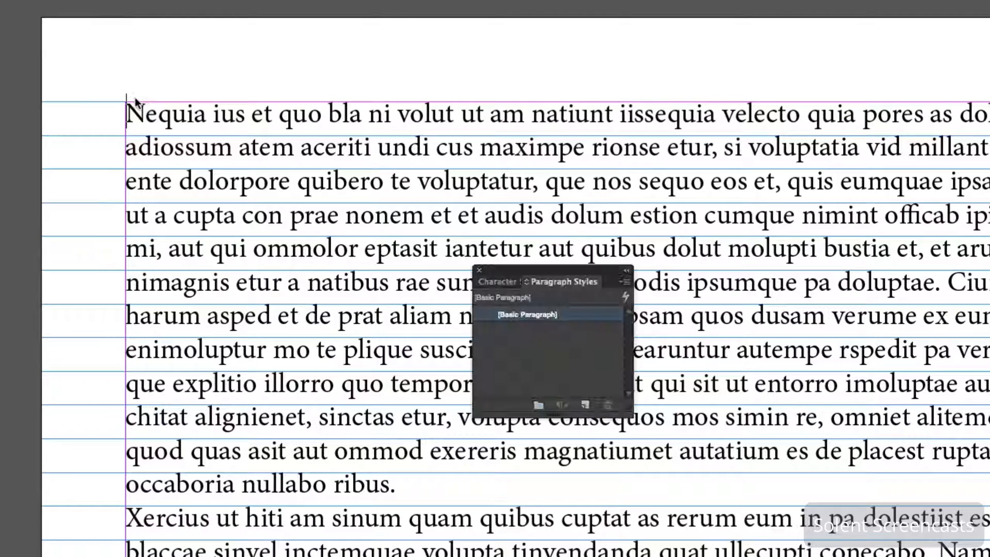
left_click(584, 406)
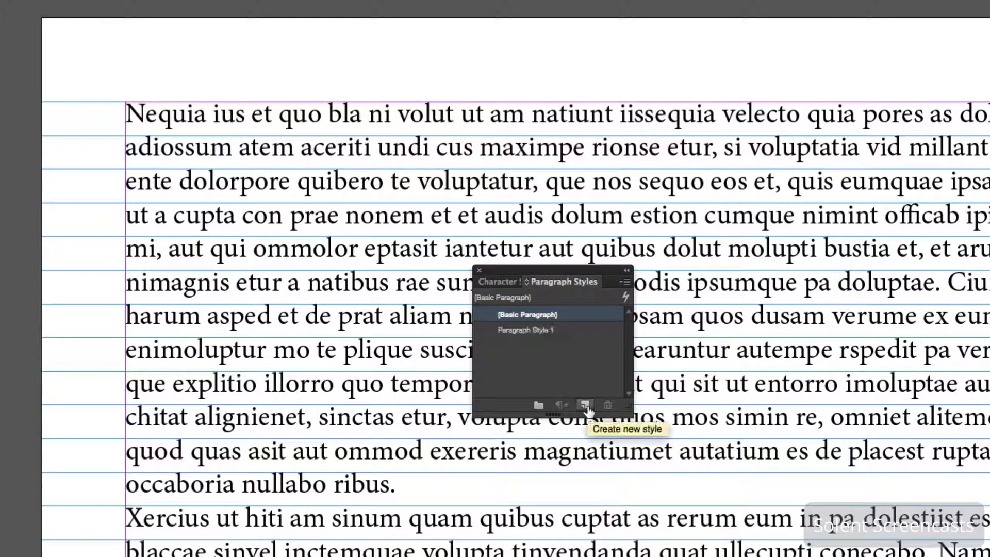
Rename Paragraph Style 1 to 'baseline', set Align to Grid to All Lines, and preview it.
double_click(525, 329)
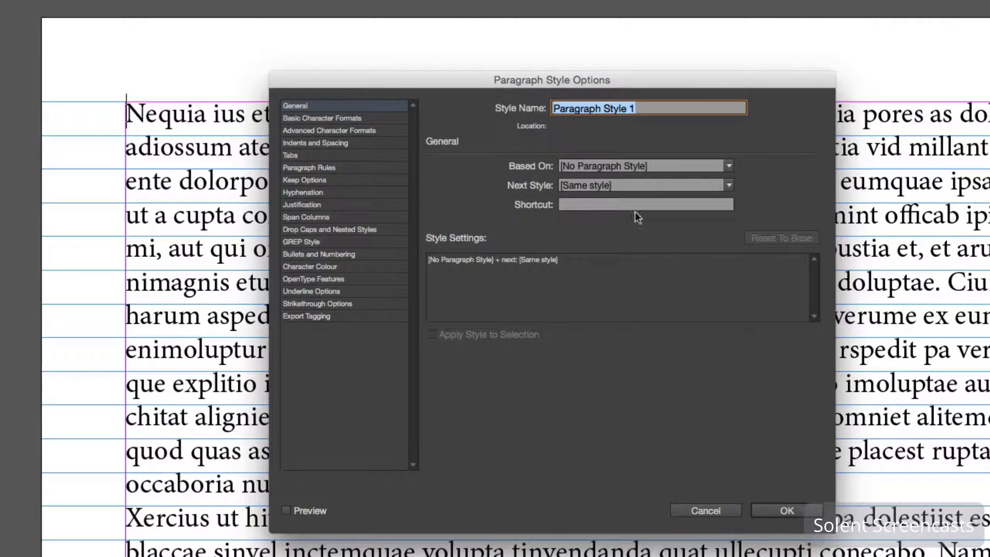
mouse_move(438, 80)
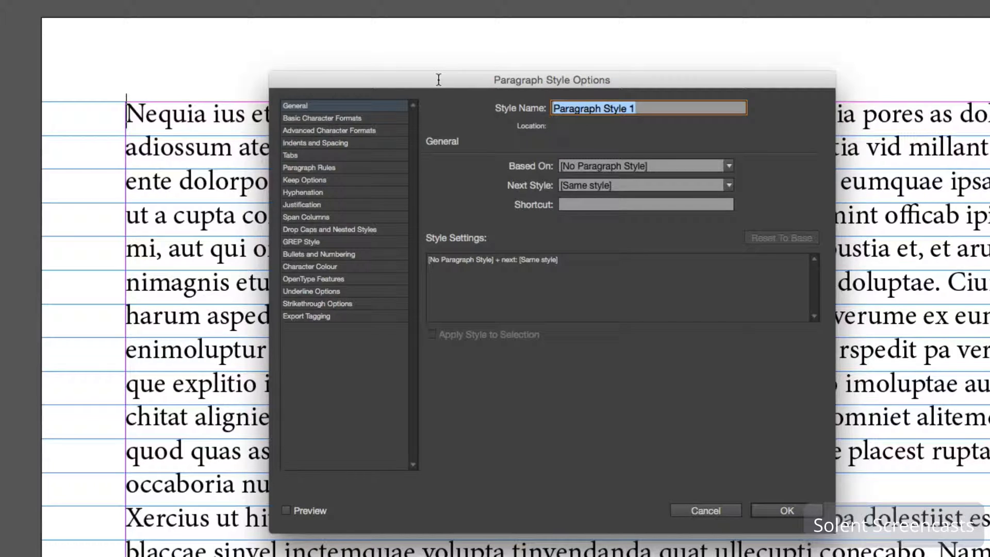
type("baseline")
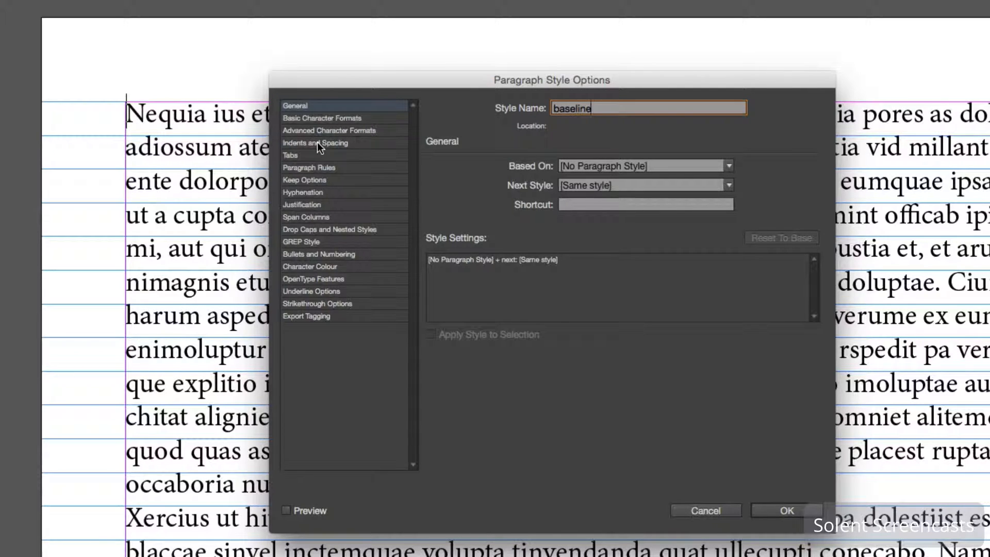
left_click(315, 143)
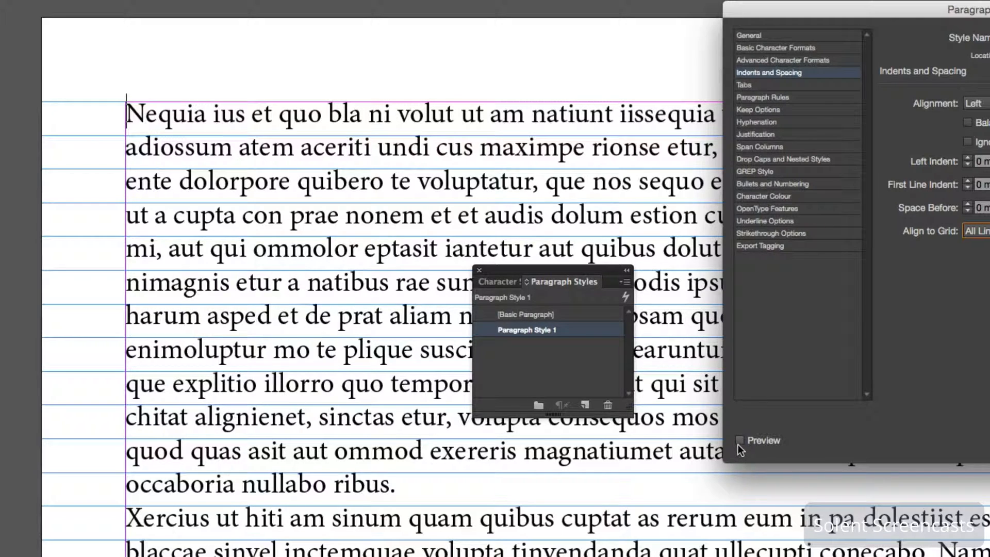
left_click(739, 440)
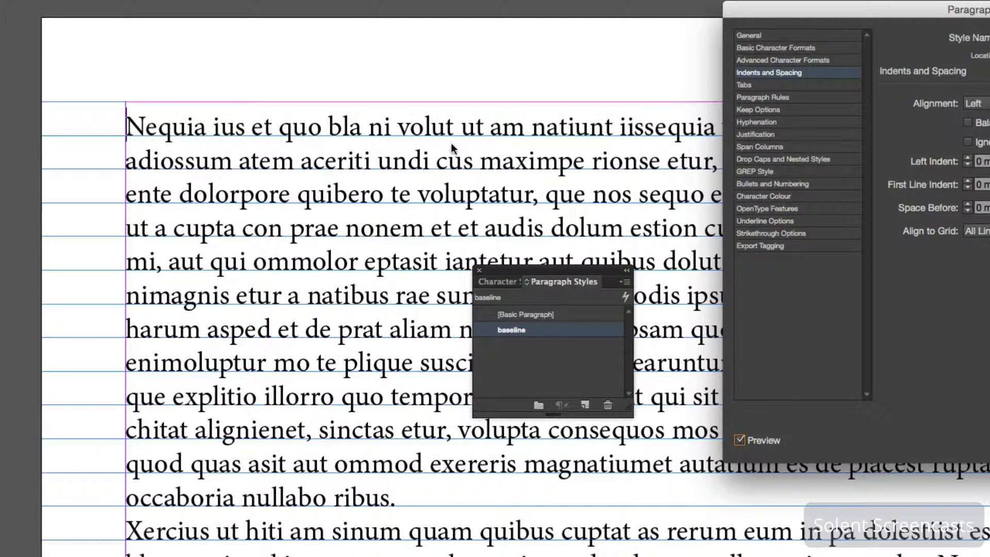
mouse_move(931, 301)
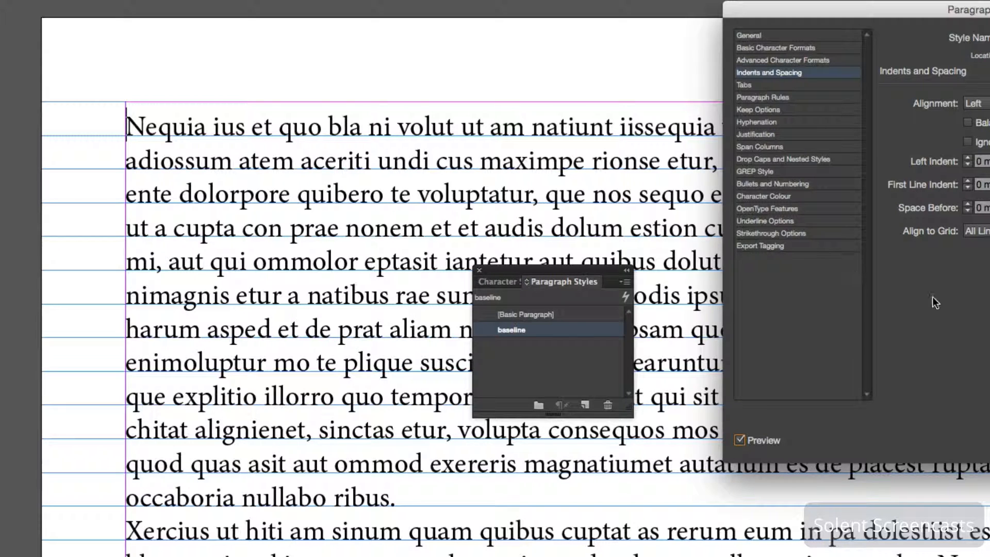